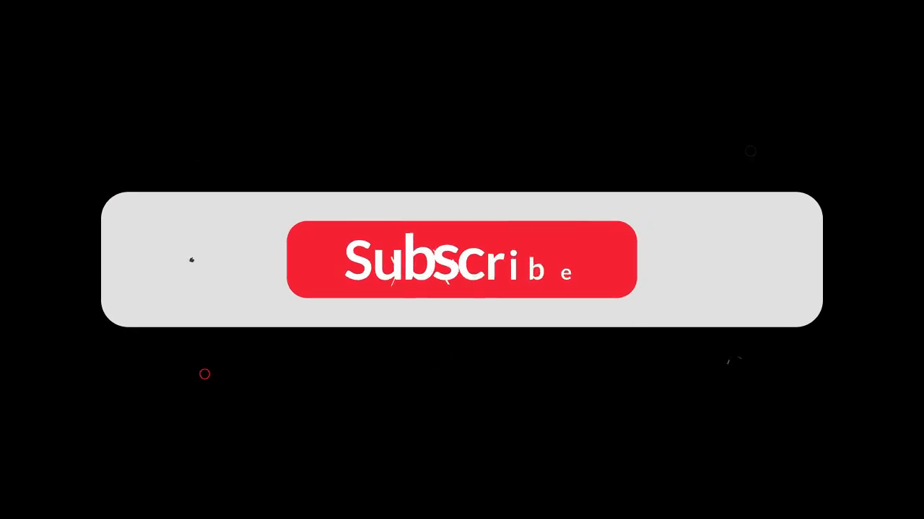
Play the end card animation until the banner reads Subscribed with blue like and orange bell icons.
left_click(462, 259)
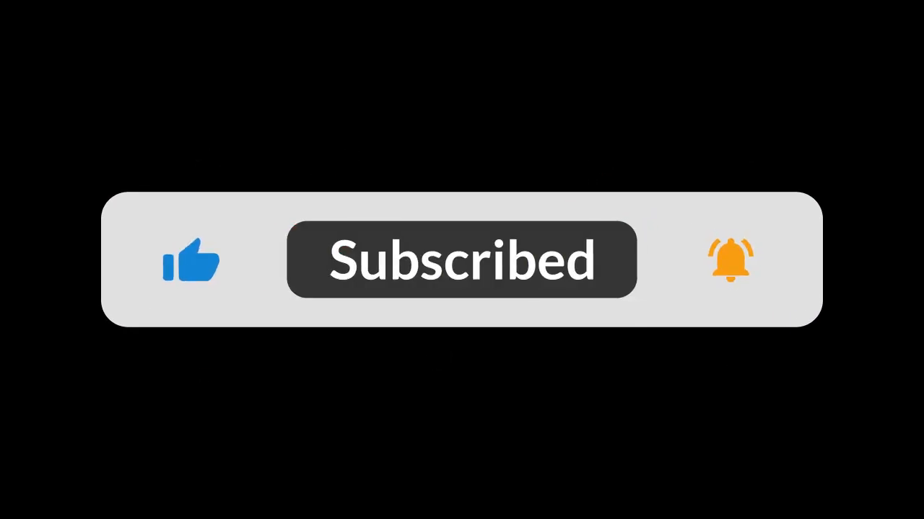